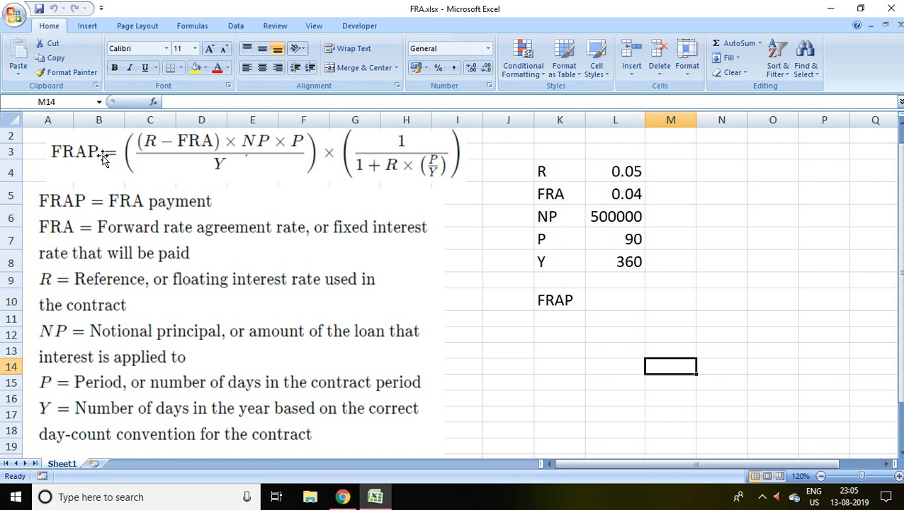
mouse_move(185, 145)
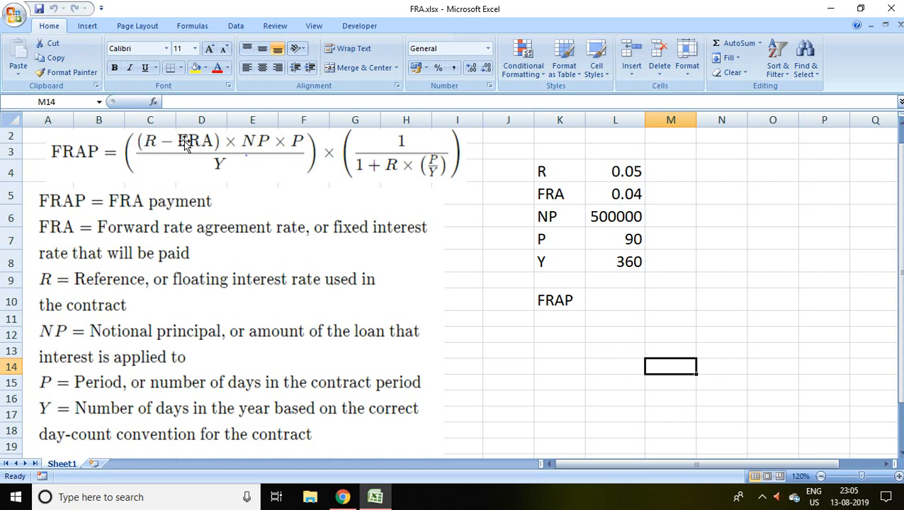
mouse_move(233, 145)
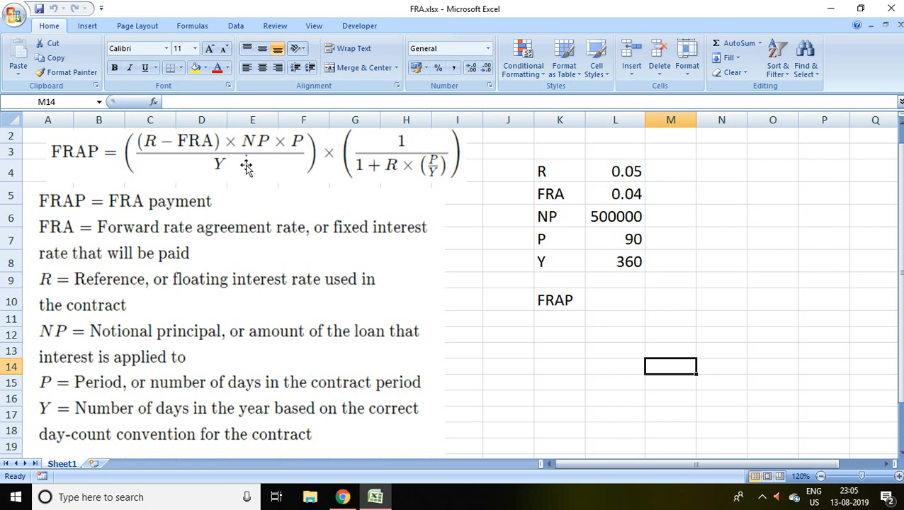
mouse_move(335, 156)
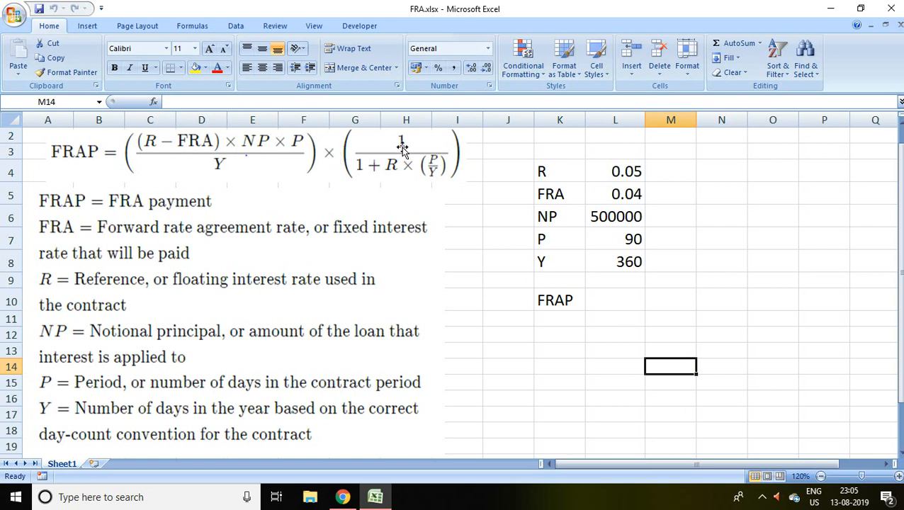
mouse_move(398, 176)
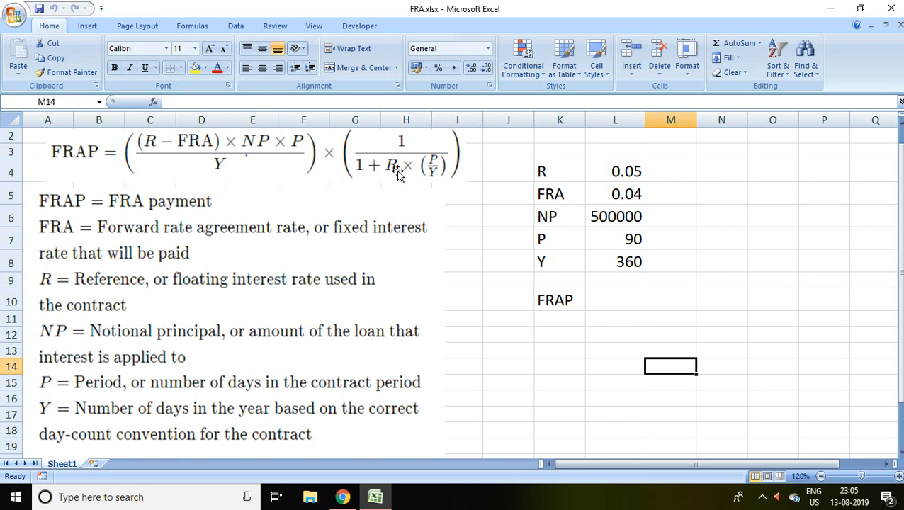
mouse_move(428, 170)
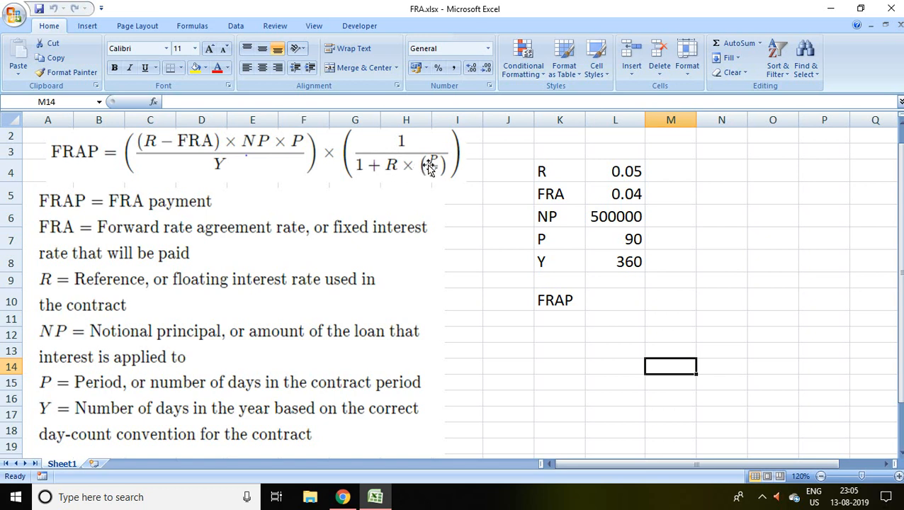
mouse_move(433, 177)
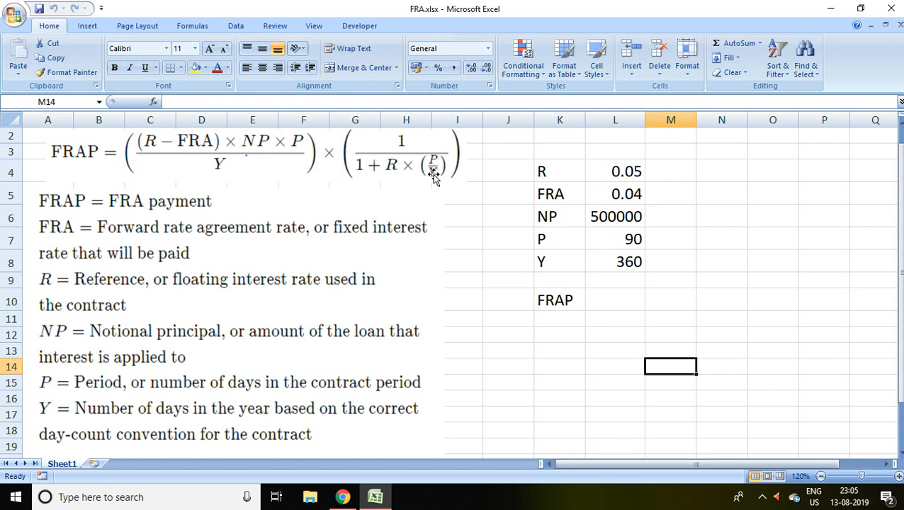
mouse_move(225, 196)
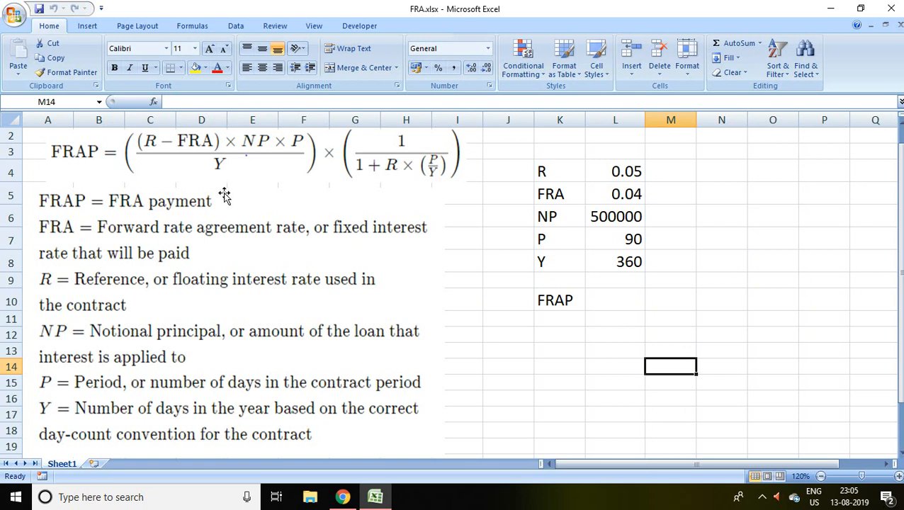
mouse_move(79, 209)
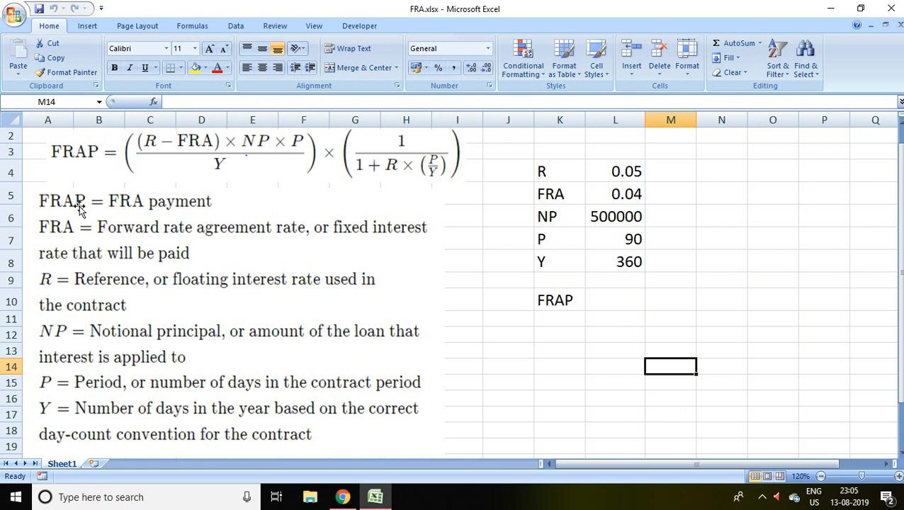
mouse_move(126, 209)
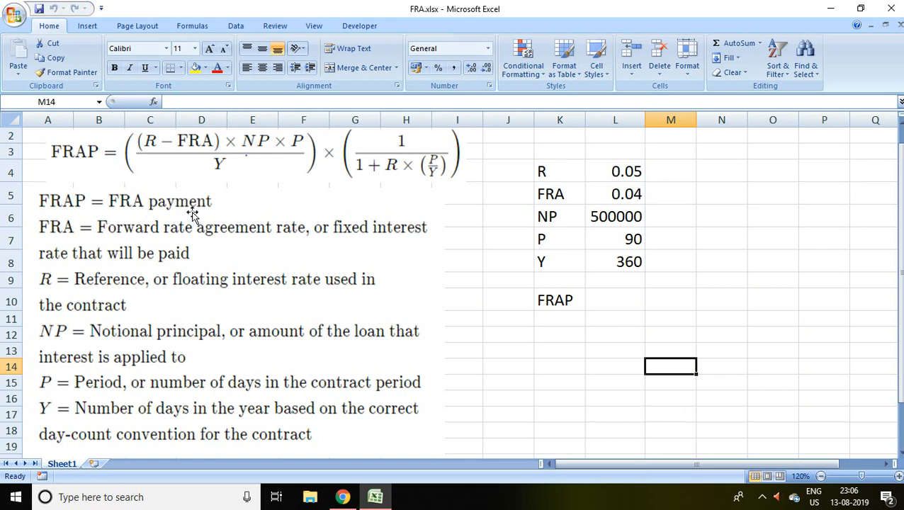
mouse_move(134, 238)
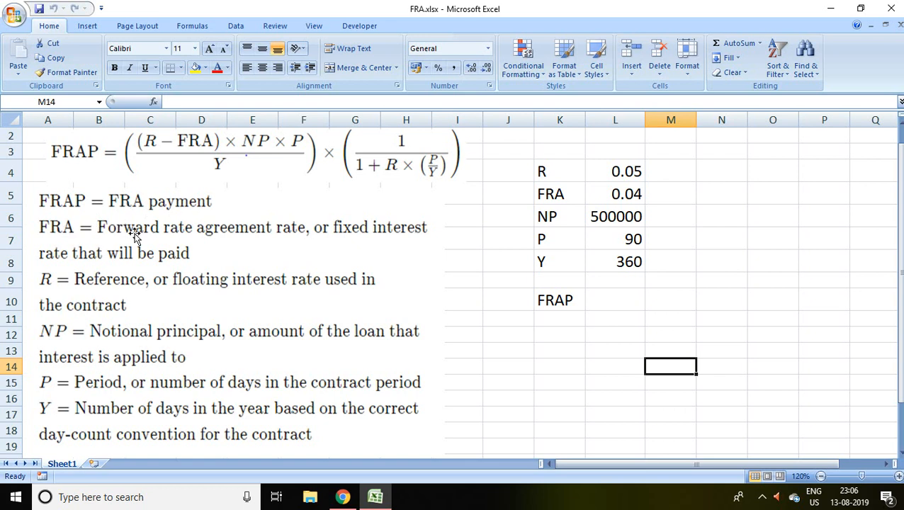
mouse_move(266, 238)
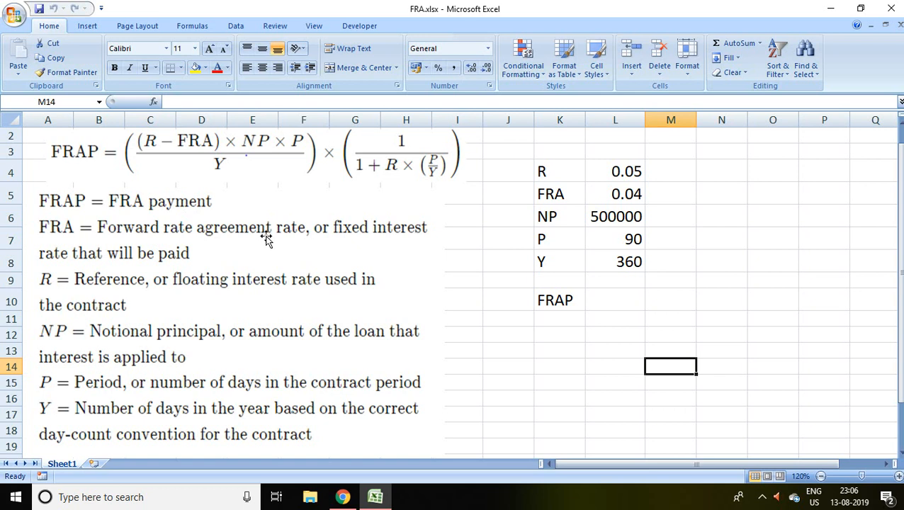
mouse_move(110, 282)
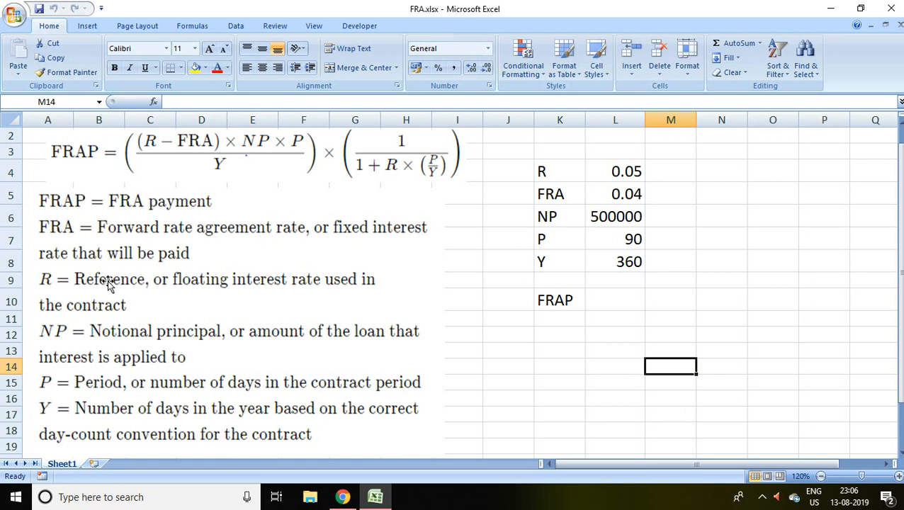
mouse_move(125, 285)
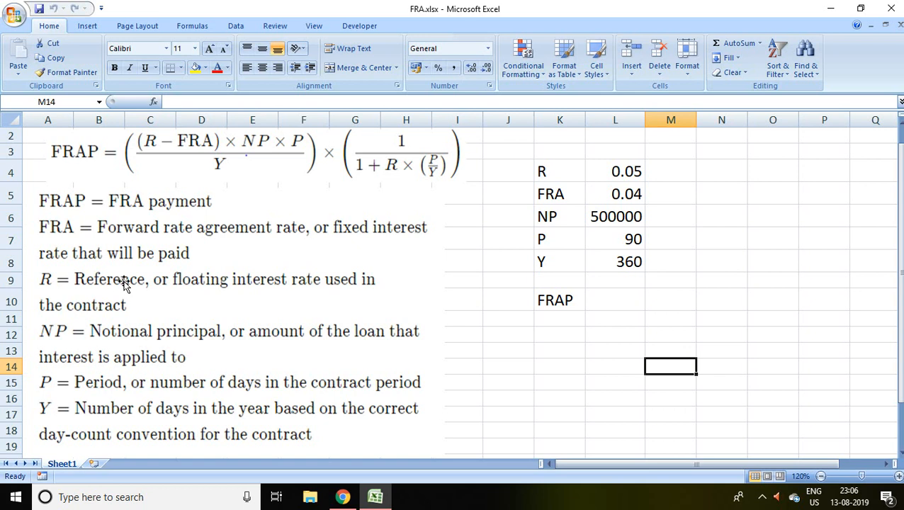
mouse_move(85, 327)
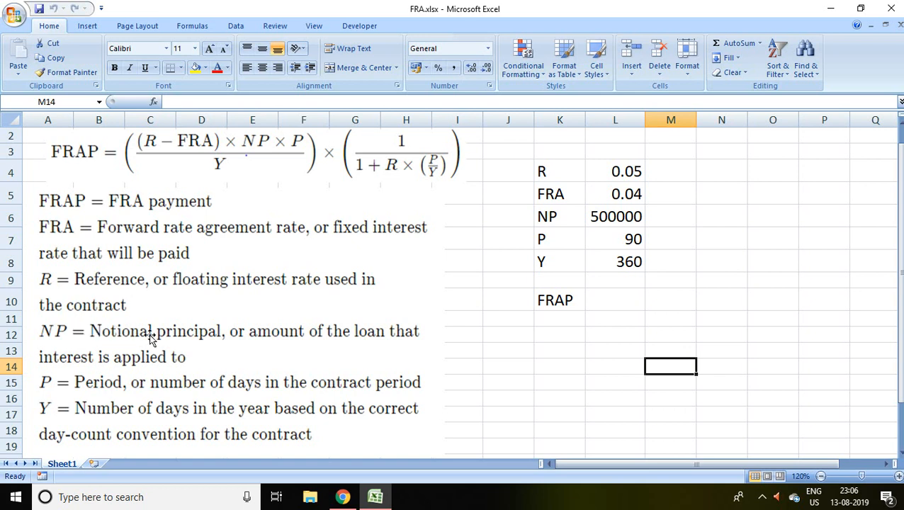
mouse_move(180, 344)
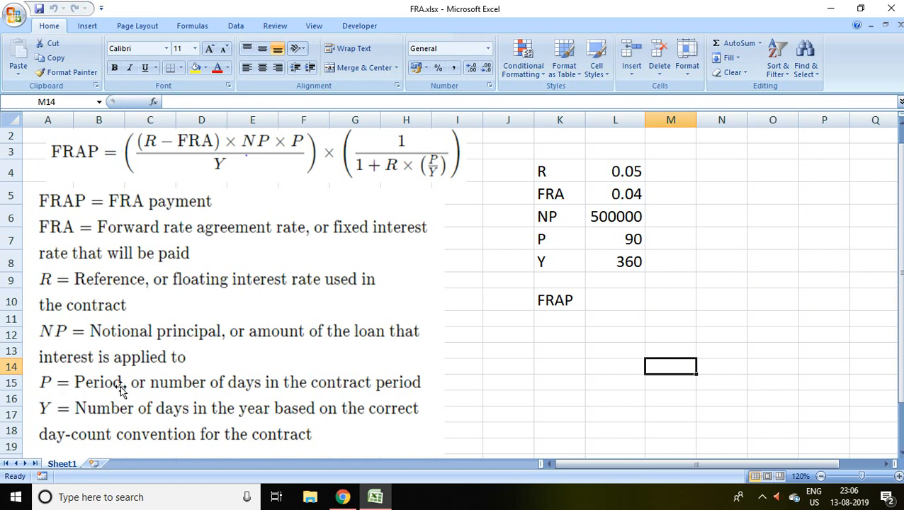
mouse_move(266, 395)
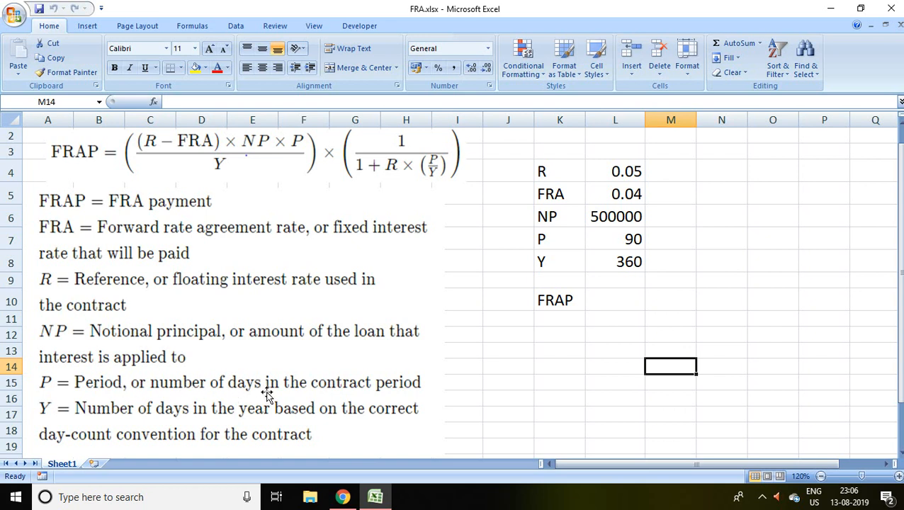
mouse_move(374, 393)
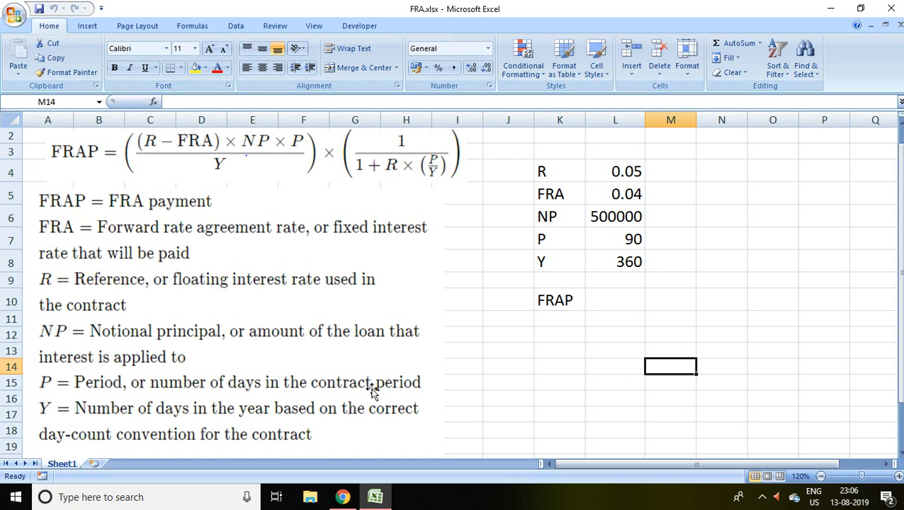
mouse_move(80, 408)
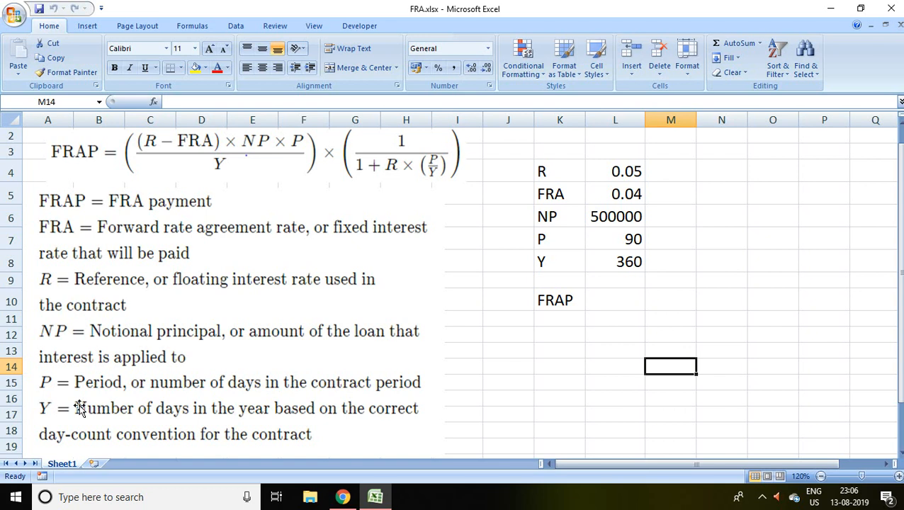
mouse_move(158, 416)
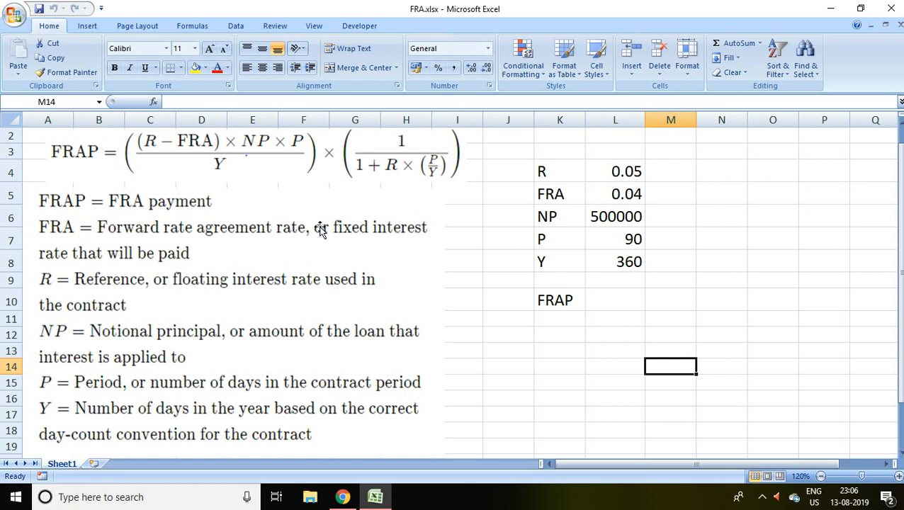
mouse_move(314, 196)
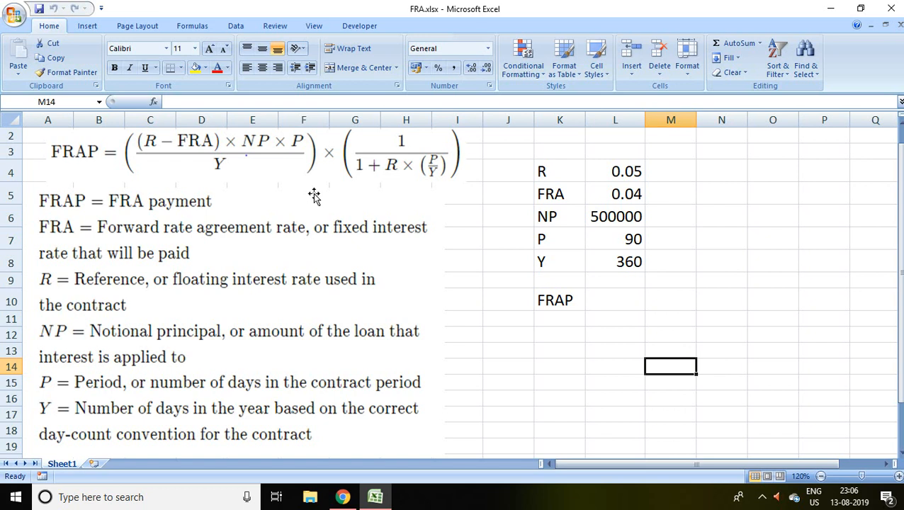
mouse_move(532, 171)
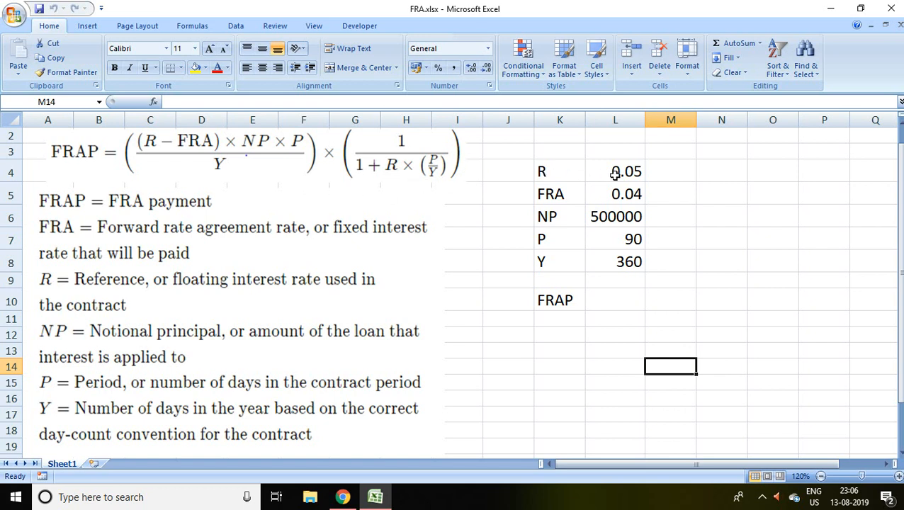
mouse_move(569, 201)
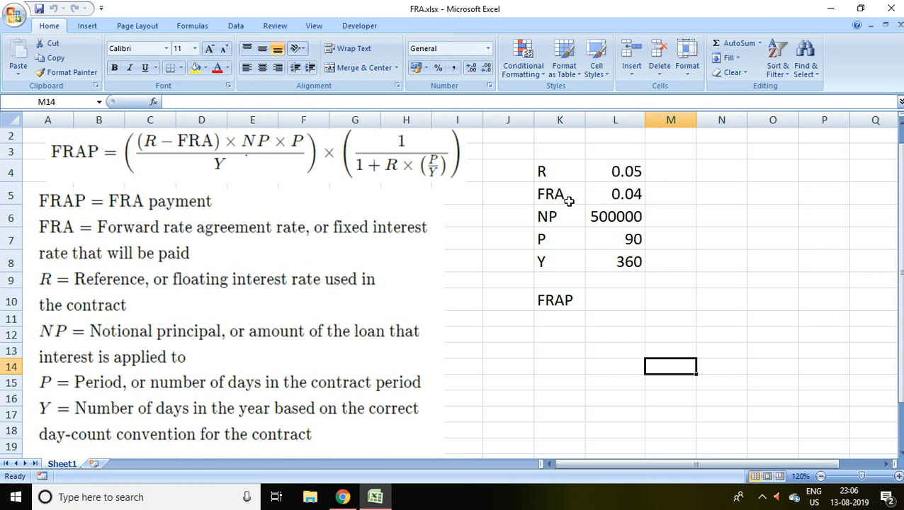
mouse_move(569, 232)
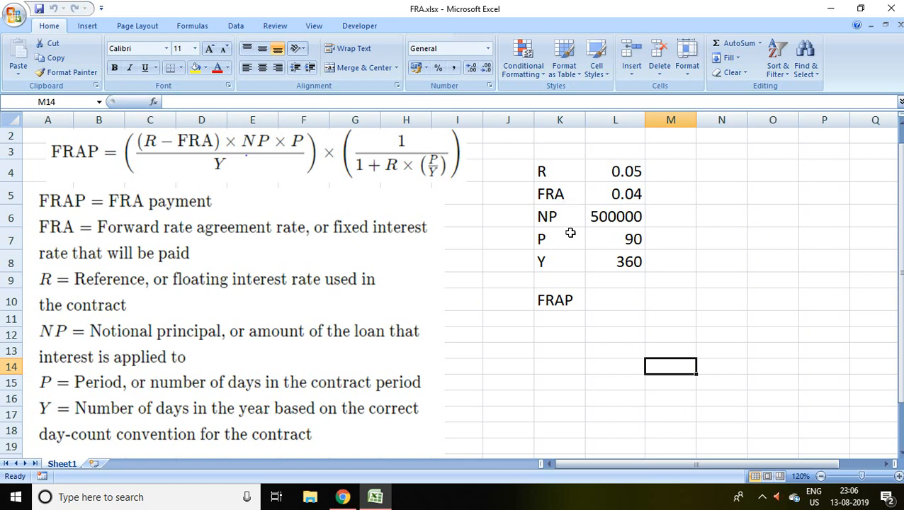
mouse_move(555, 223)
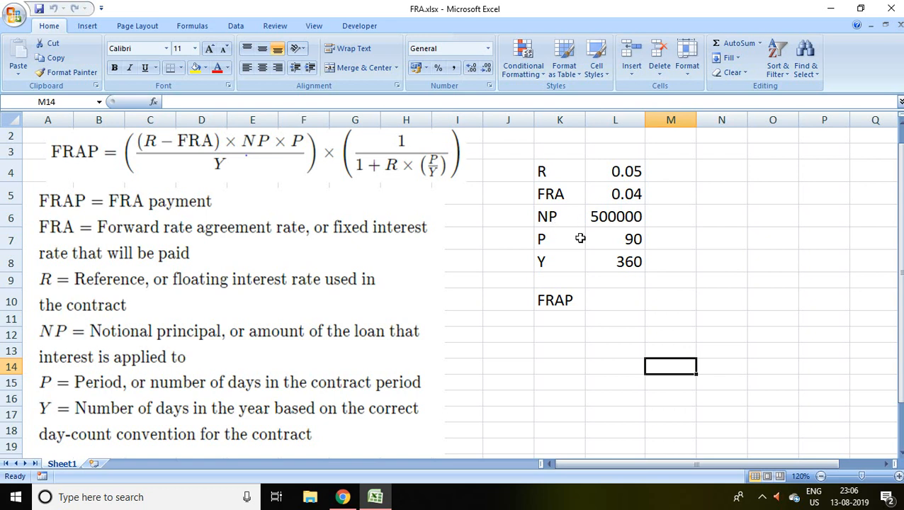
mouse_move(634, 238)
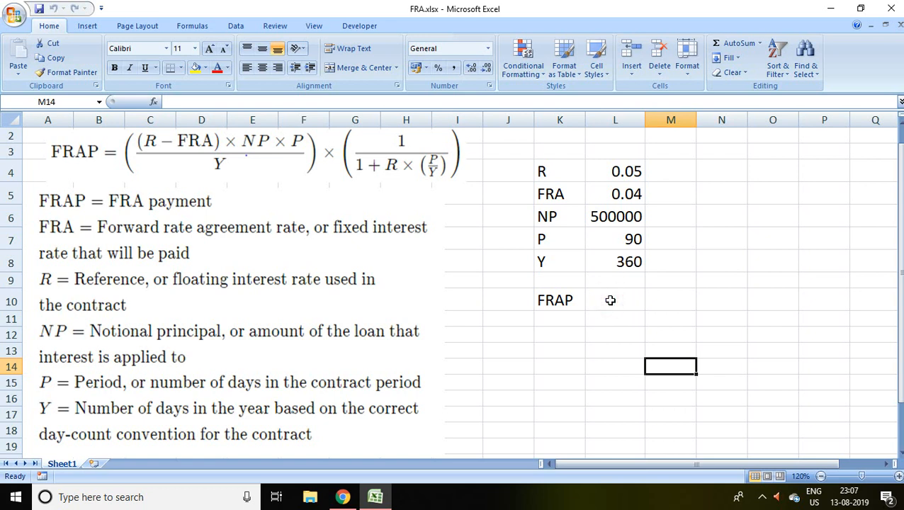
Start L10's formula as =((L4-L5)*L6, the rate difference times the notional principal.
left_click(615, 301)
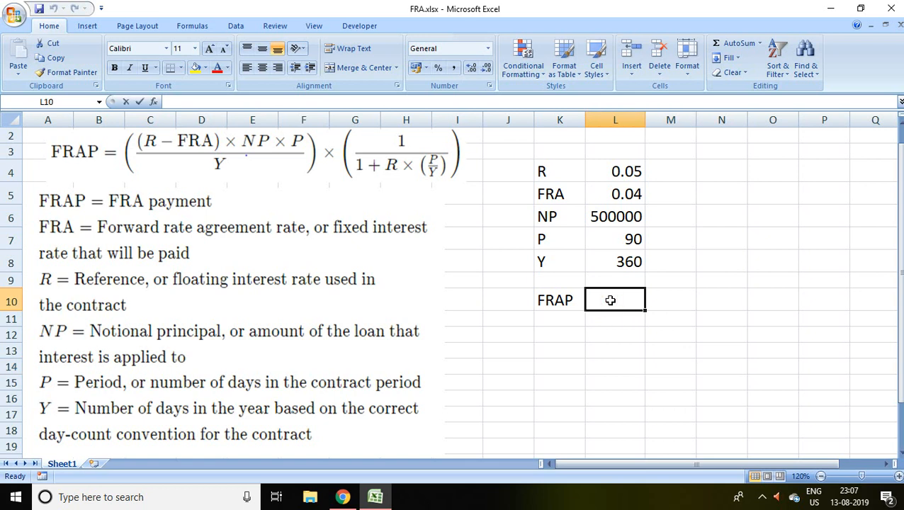
type("=(")
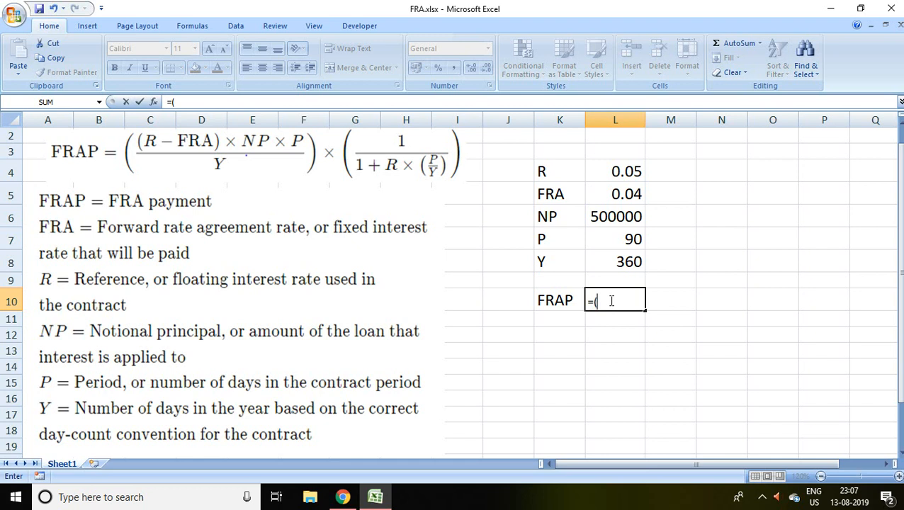
type("(")
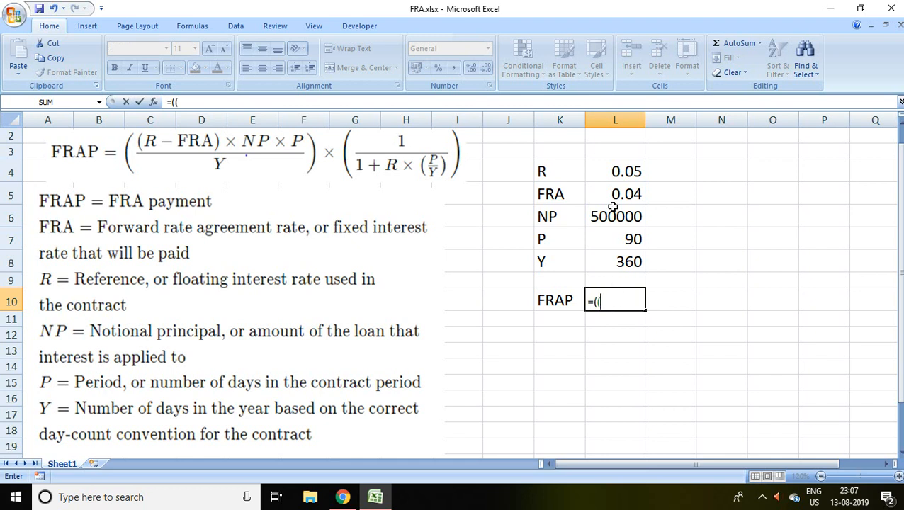
left_click(615, 170)
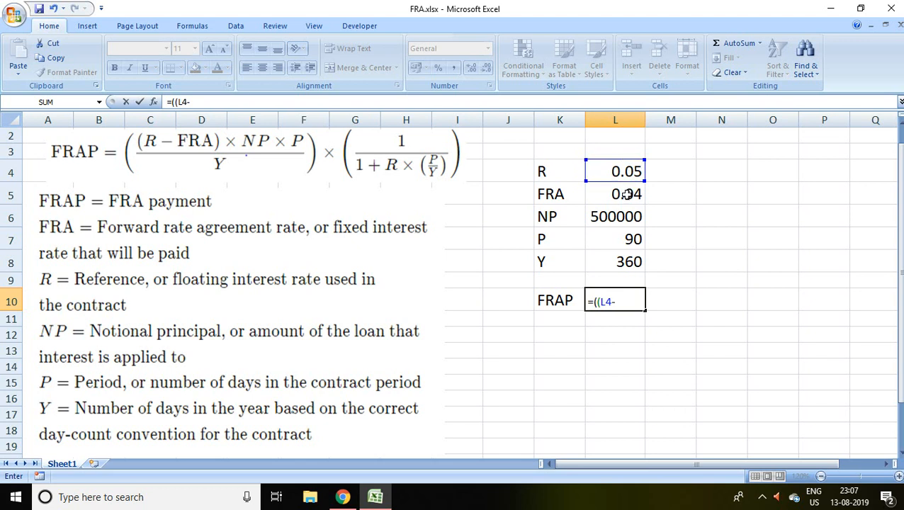
left_click(614, 193)
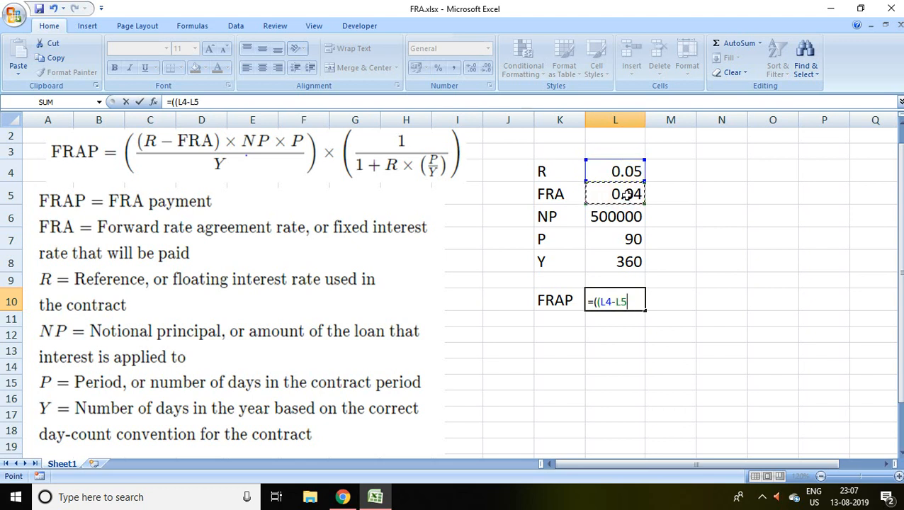
type(")")
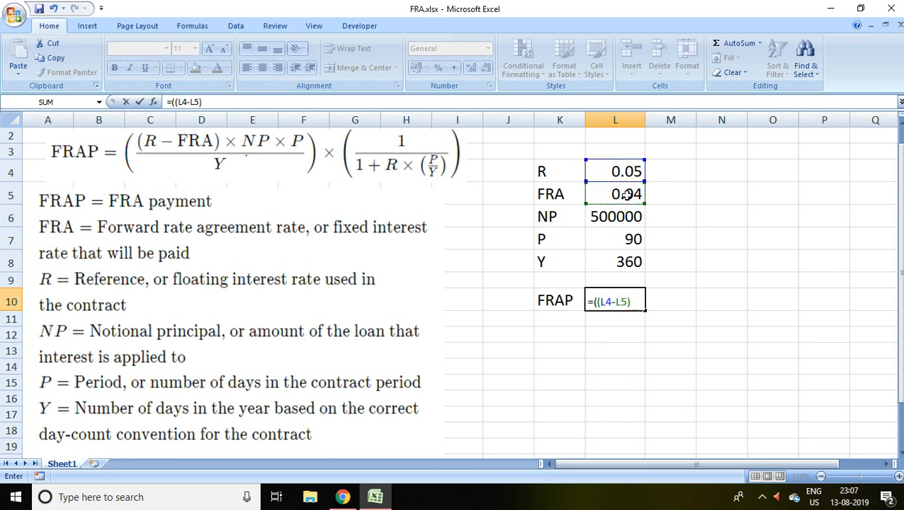
type("*")
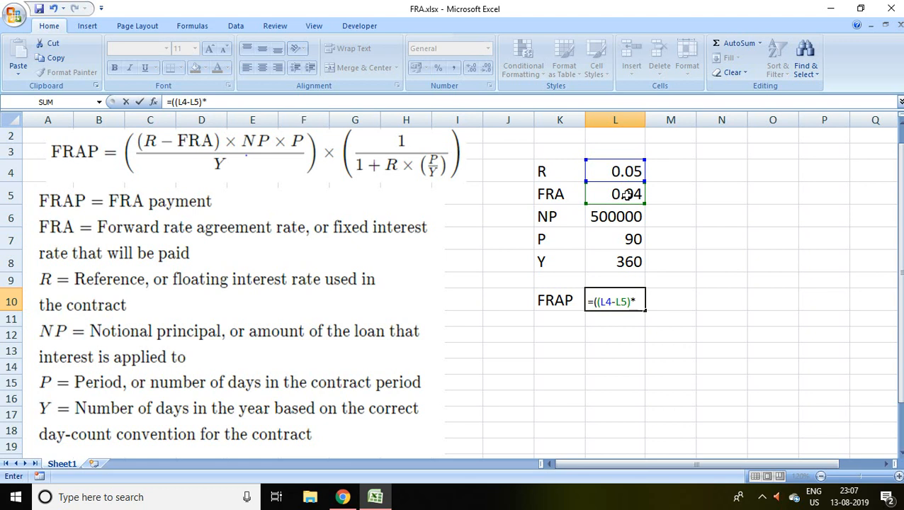
left_click(614, 216)
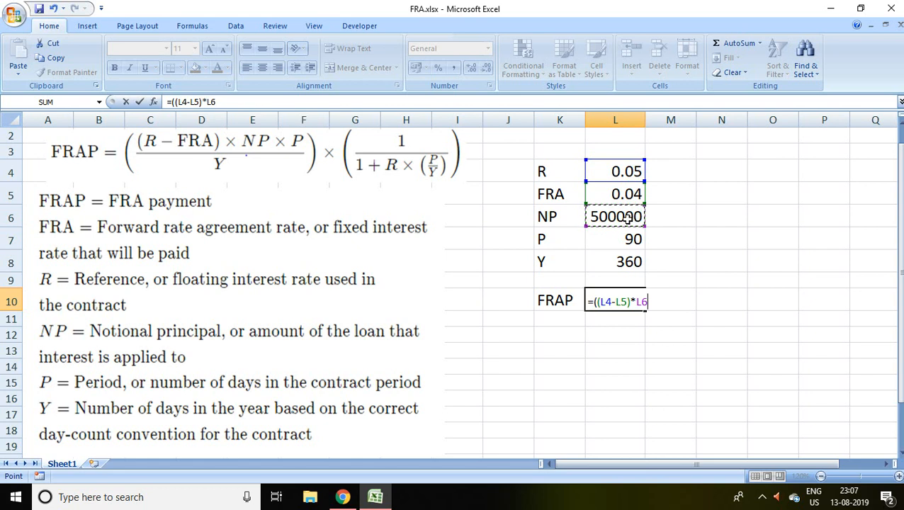
Extend it with *L7/L8)*1/( to apply the period over year days and open the discount bracket.
type("*")
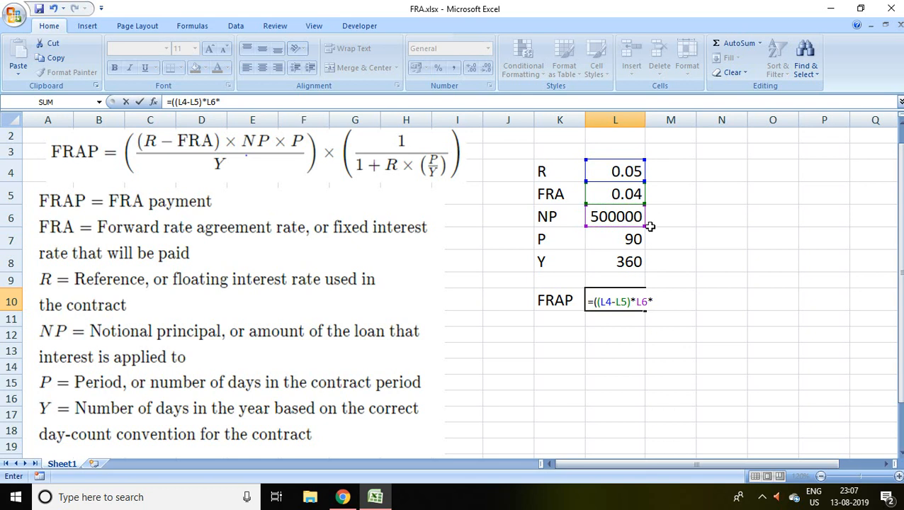
left_click(614, 238)
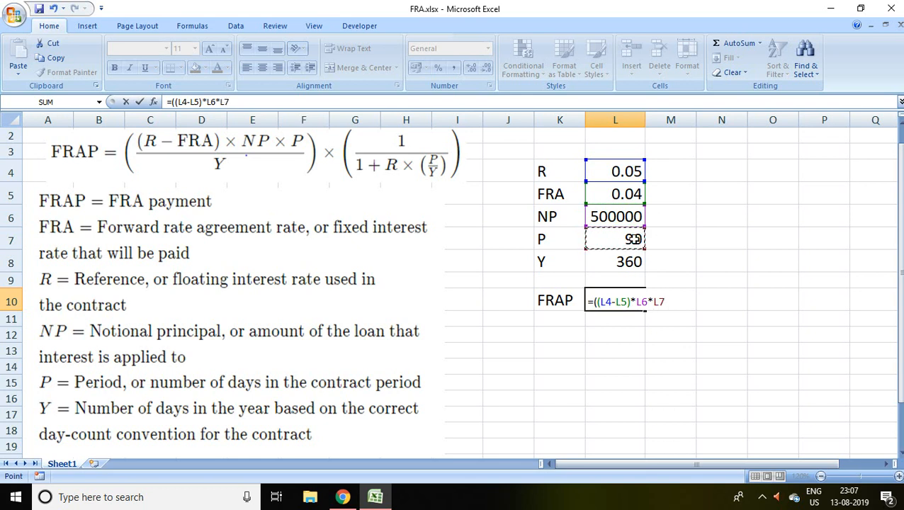
type("/")
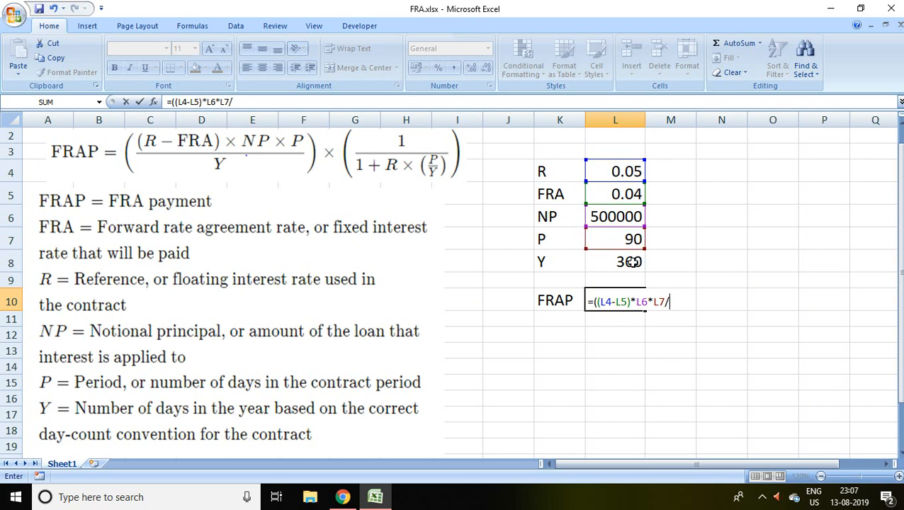
left_click(615, 261)
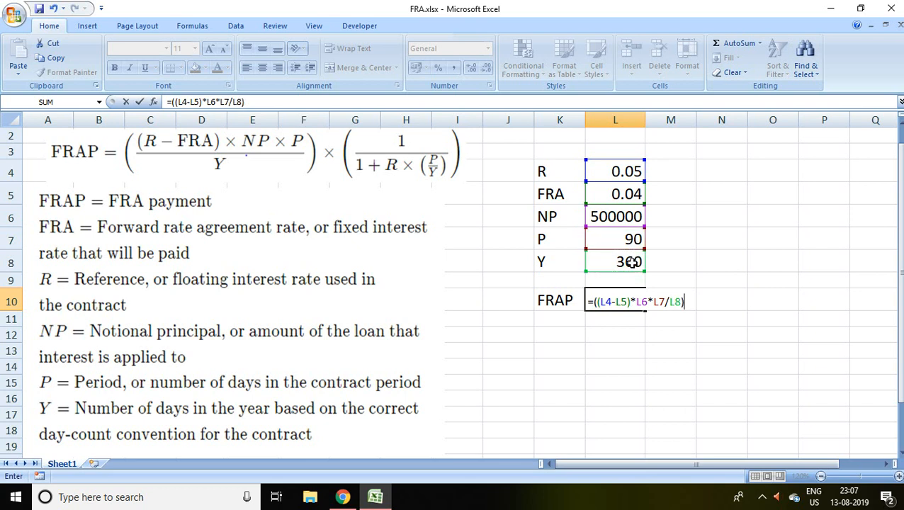
type("*")
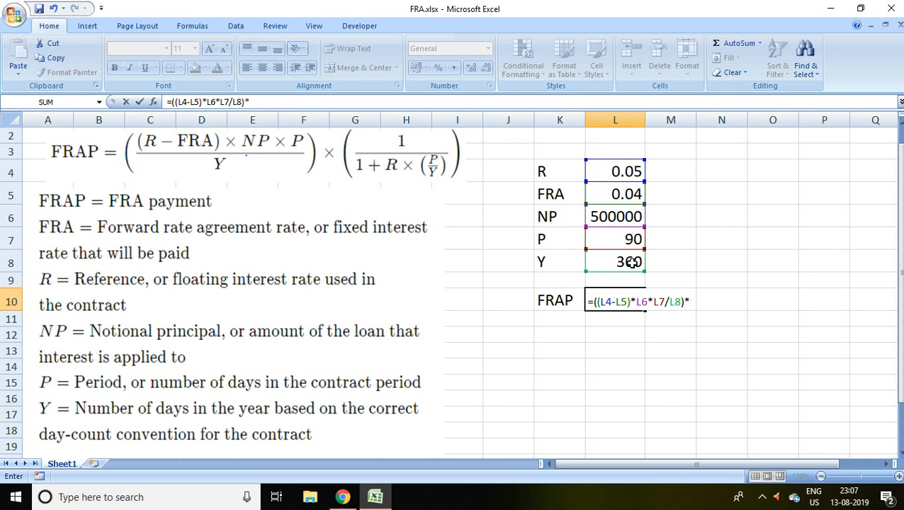
type("1")
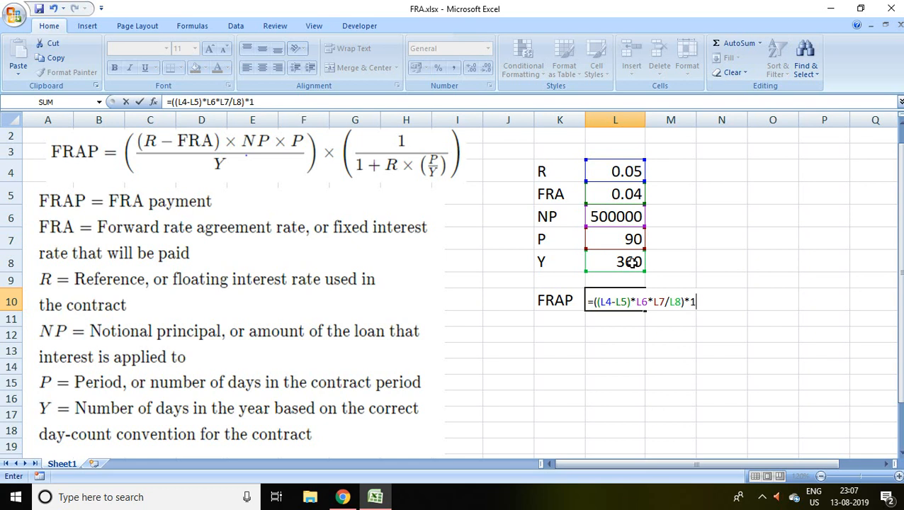
type("/(")
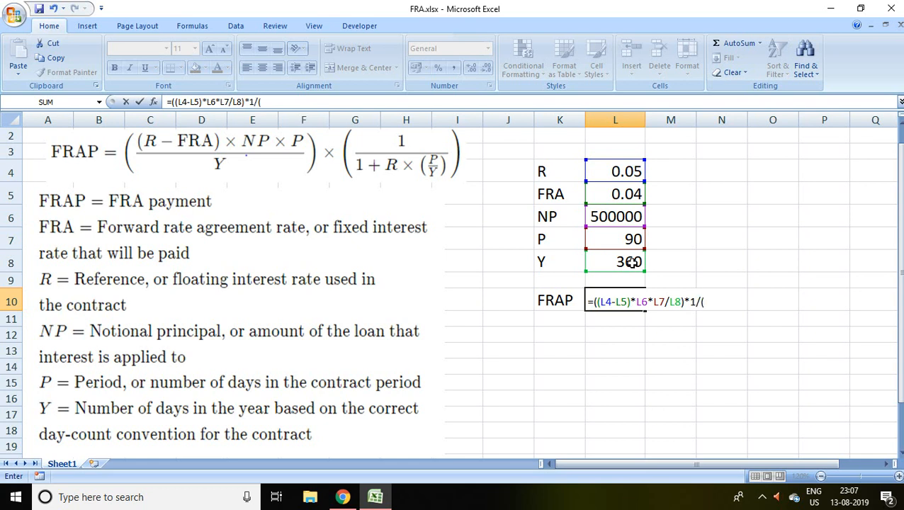
Complete the denominator 1+L4*(L7/L8) and enter the formula so L10 shows about 1234.5679.
type("1")
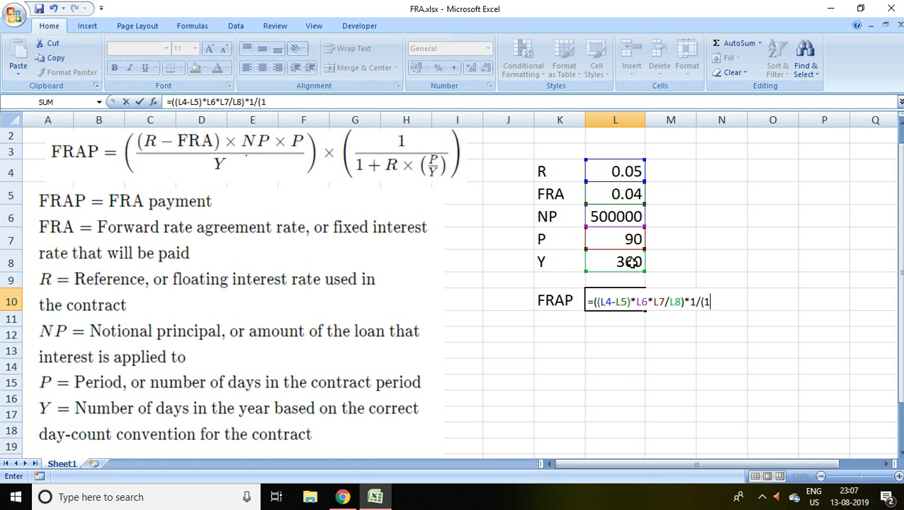
type("+")
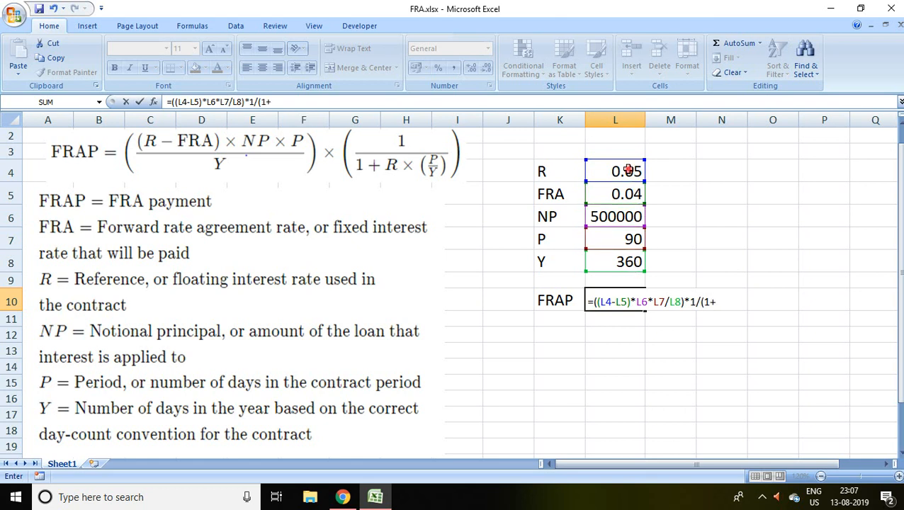
left_click(615, 170)
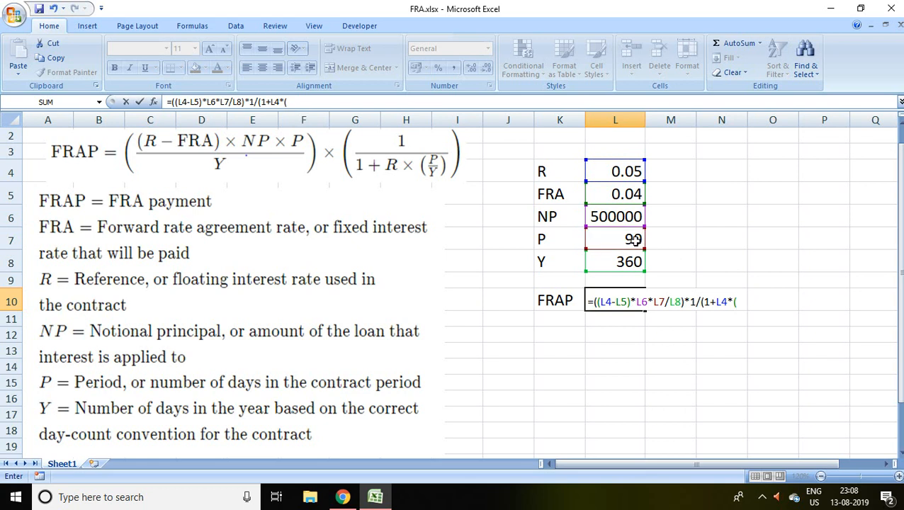
left_click(615, 238)
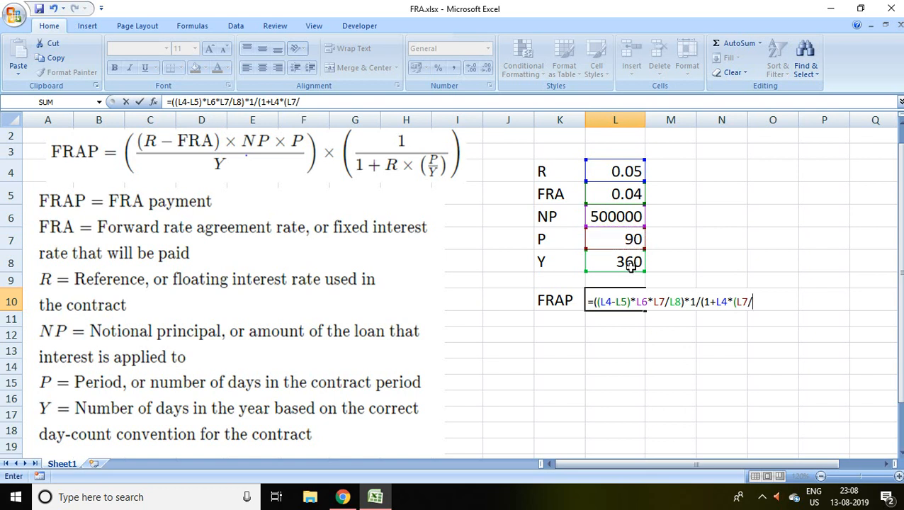
left_click(615, 260)
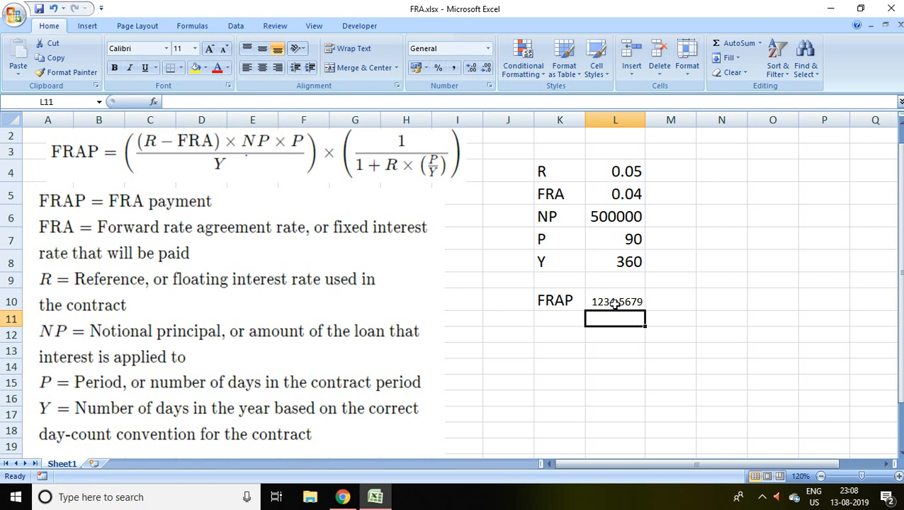
left_click(615, 300)
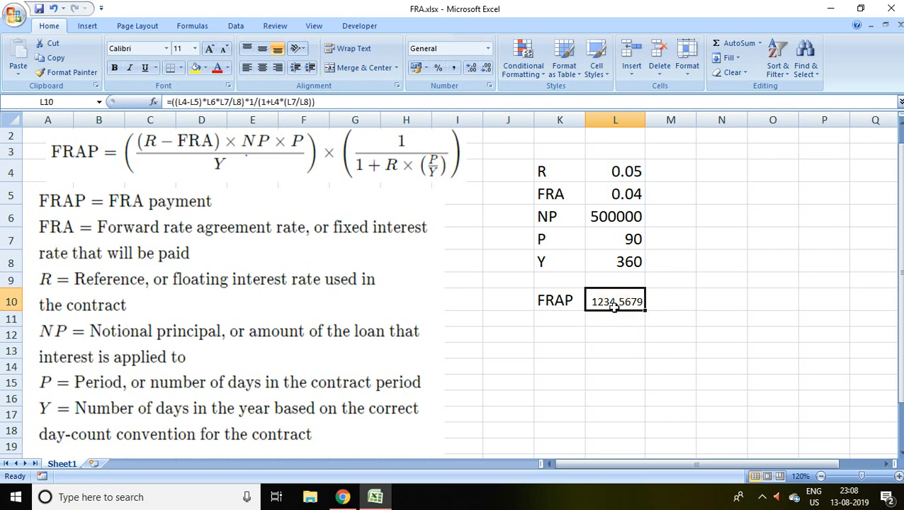
mouse_move(704, 340)
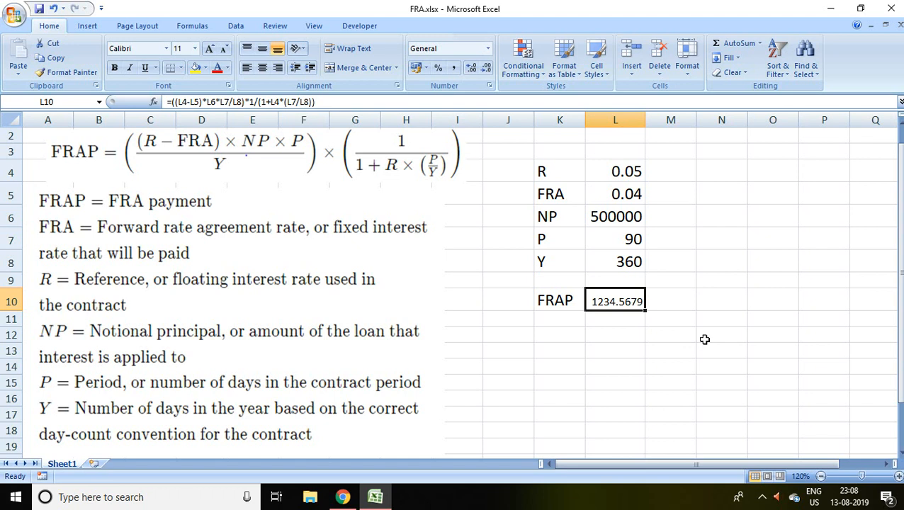
mouse_move(649, 313)
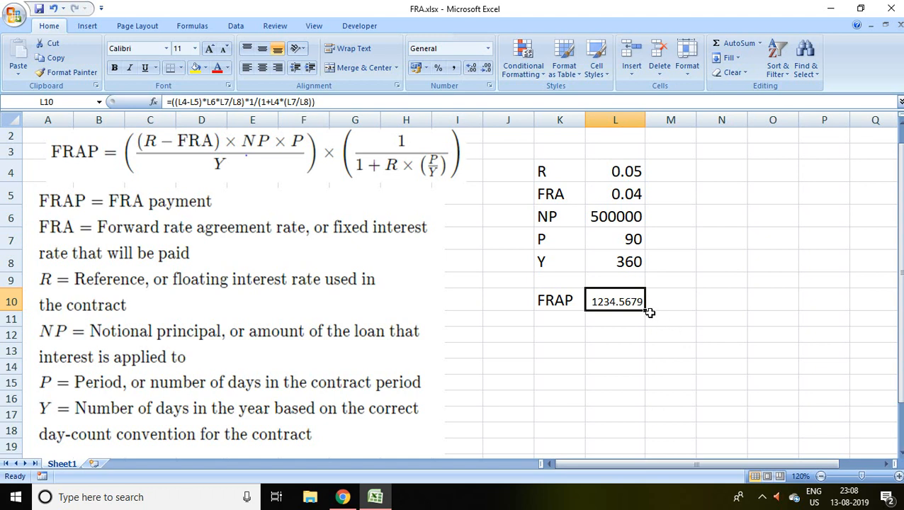